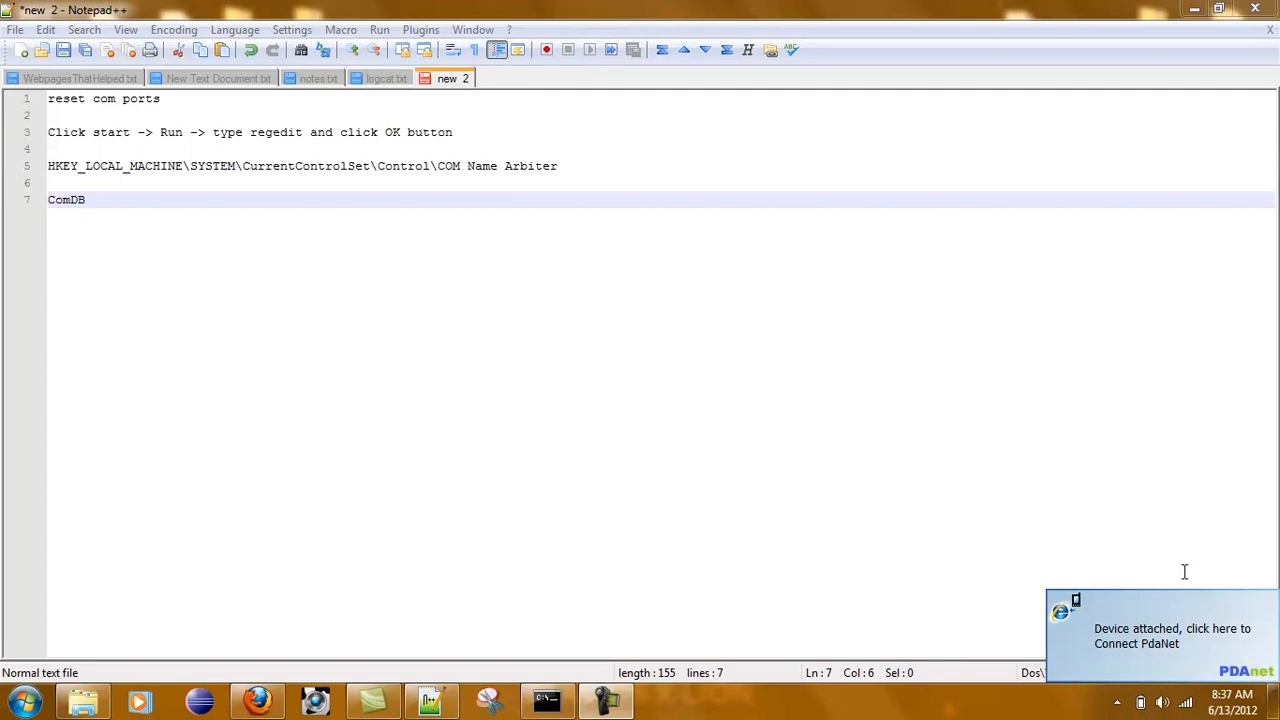
pyautogui.moveTo(82, 680)
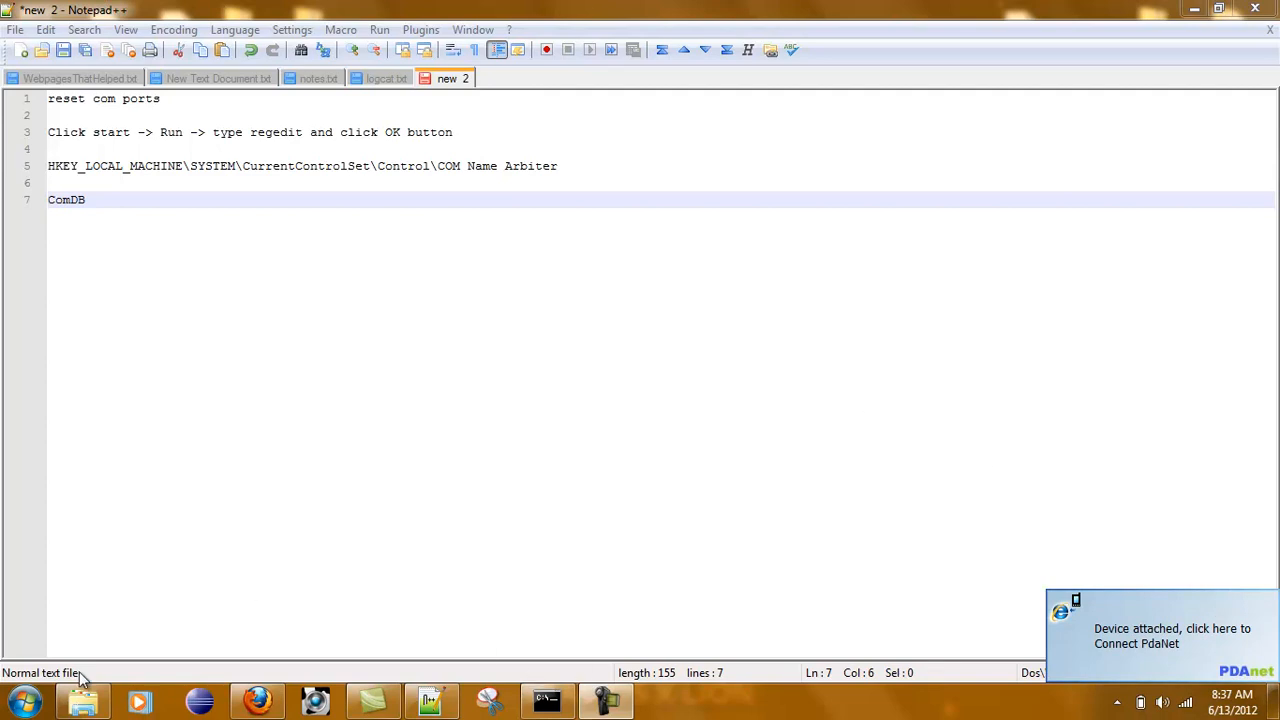
# Bring up the Start menu from the taskbar while the COM-port reset notes are showing.
pyautogui.click(16, 700)
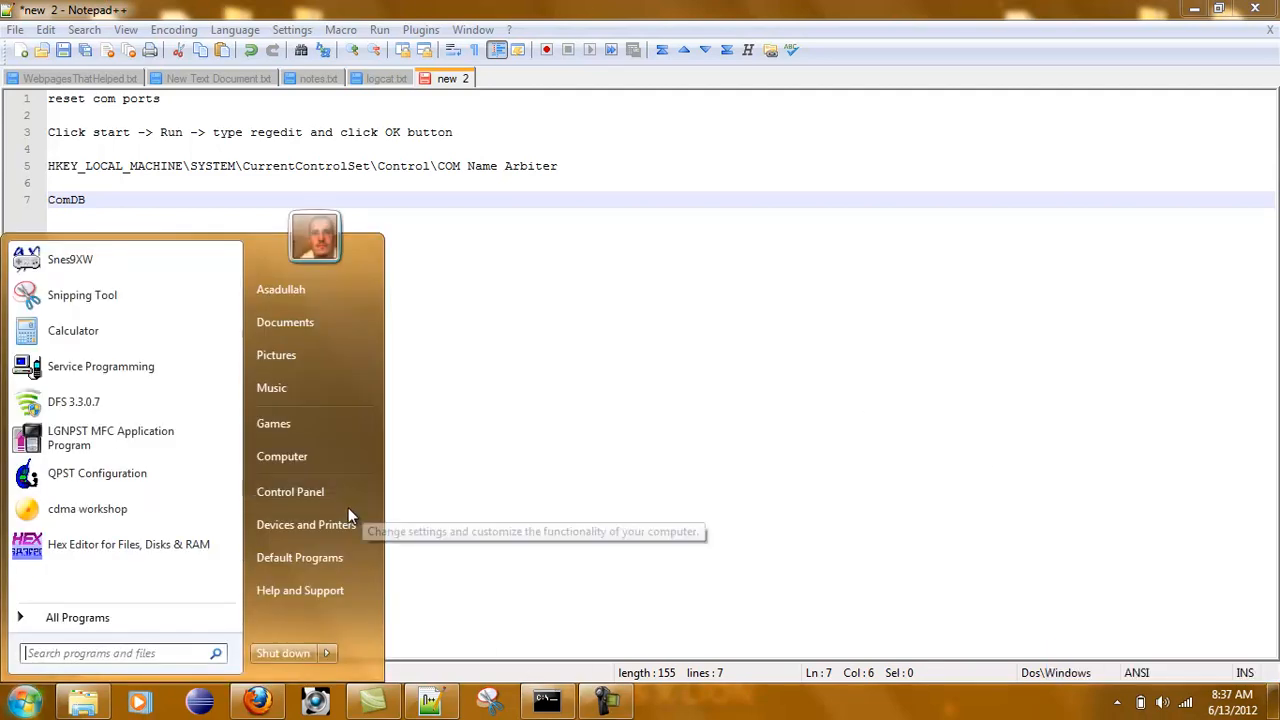
pyautogui.click(306, 524)
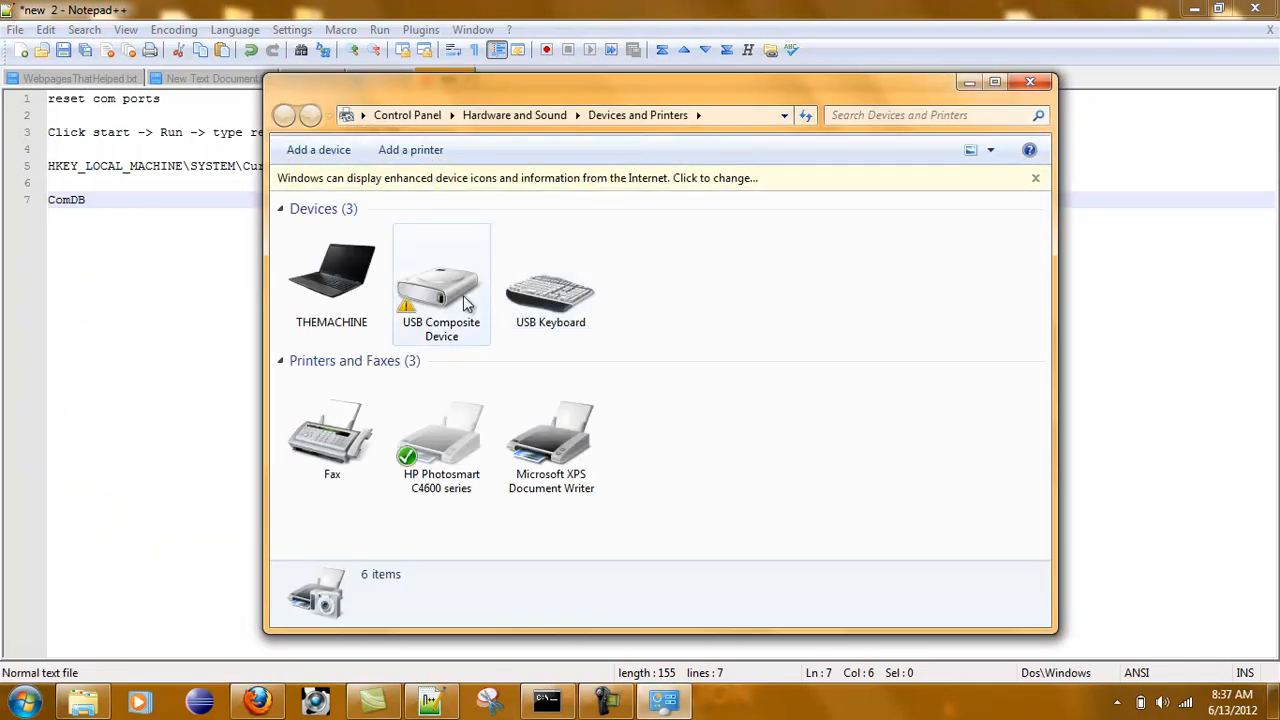
pyautogui.doubleClick(440, 280)
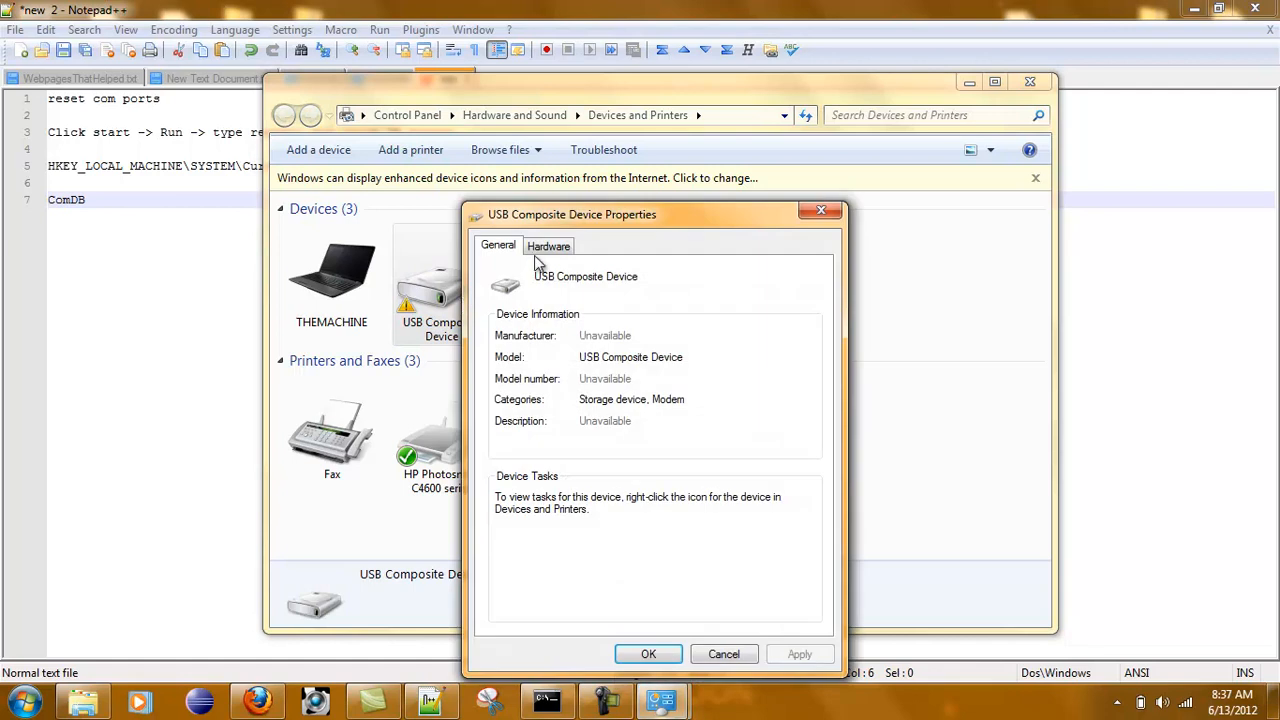
pyautogui.click(548, 244)
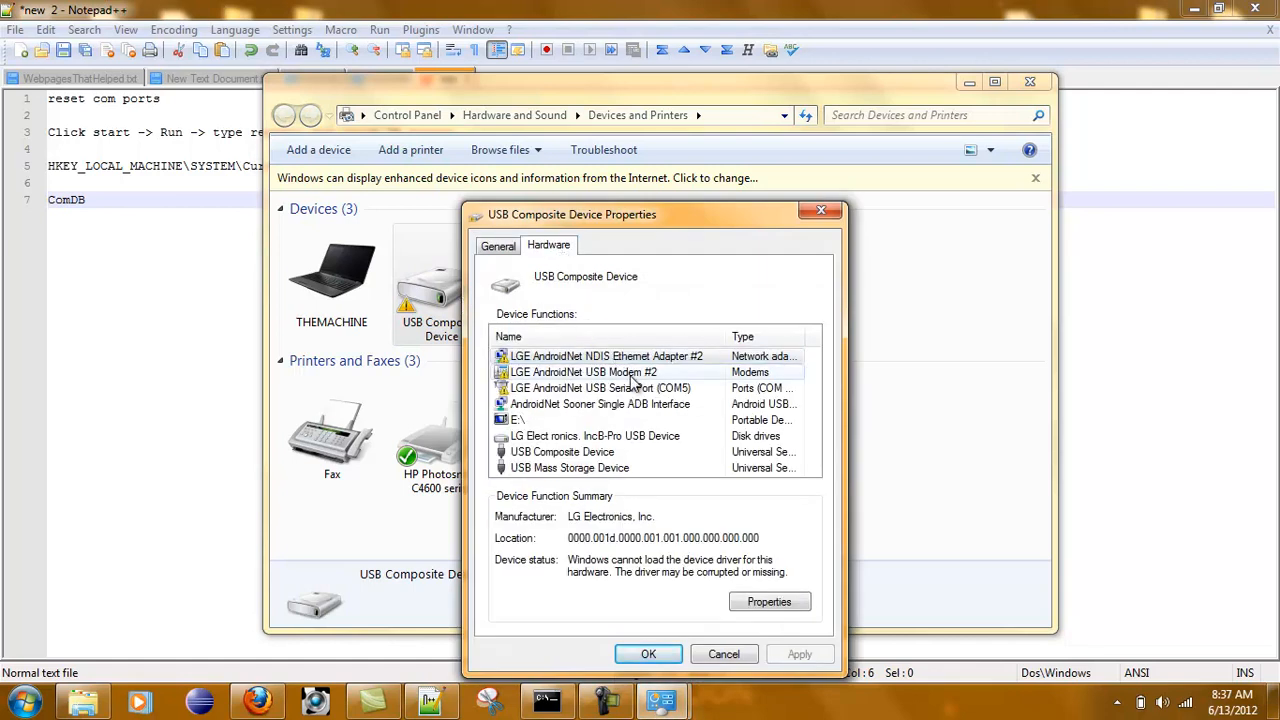
pyautogui.click(600, 388)
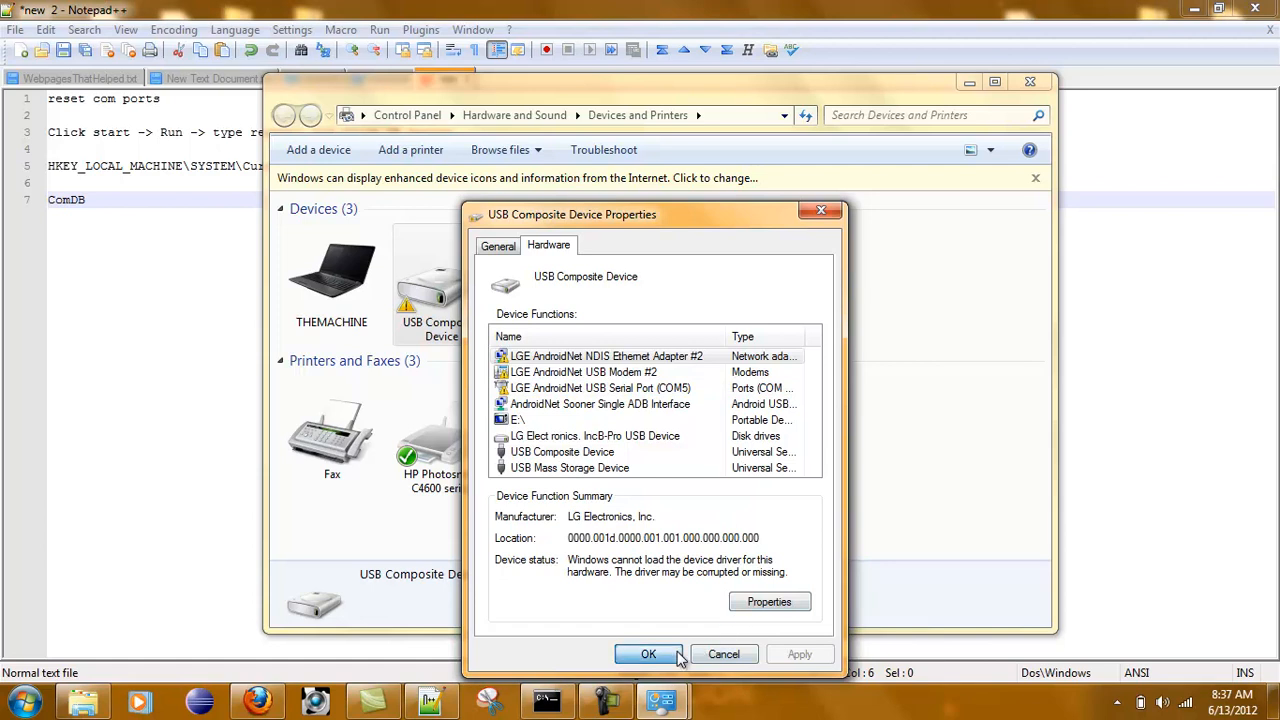
pyautogui.click(648, 654)
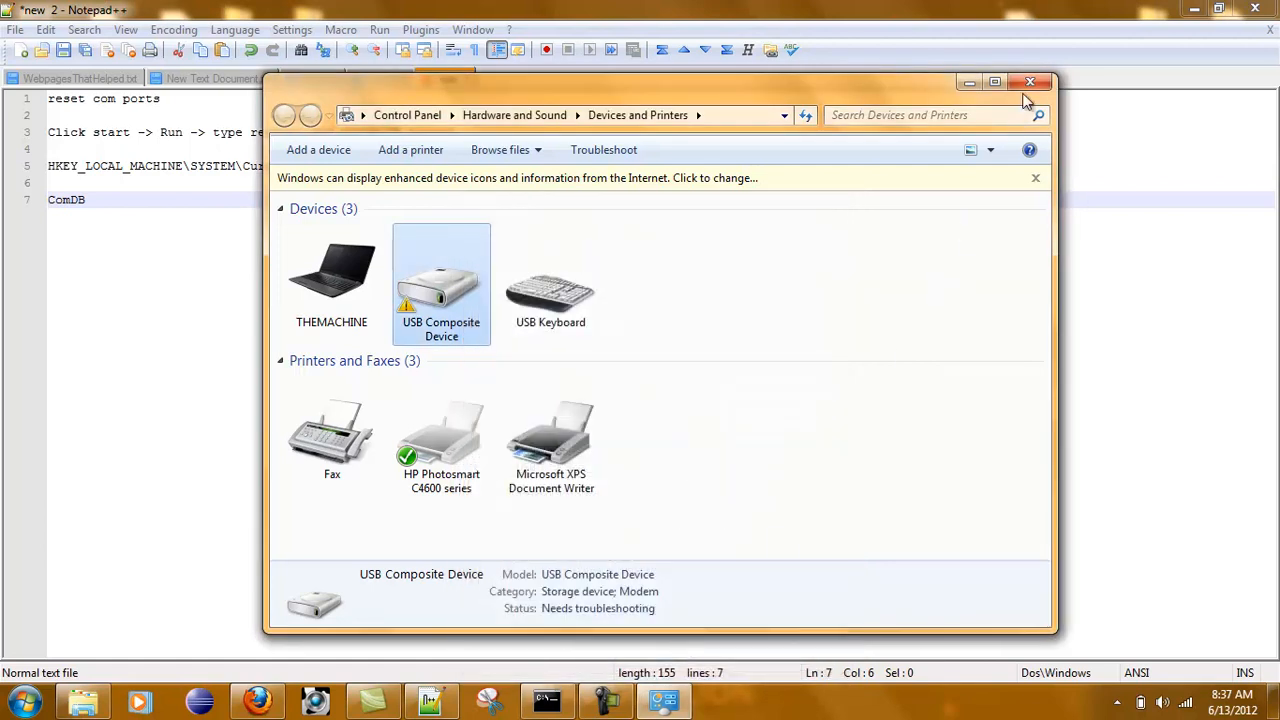
pyautogui.click(1032, 82)
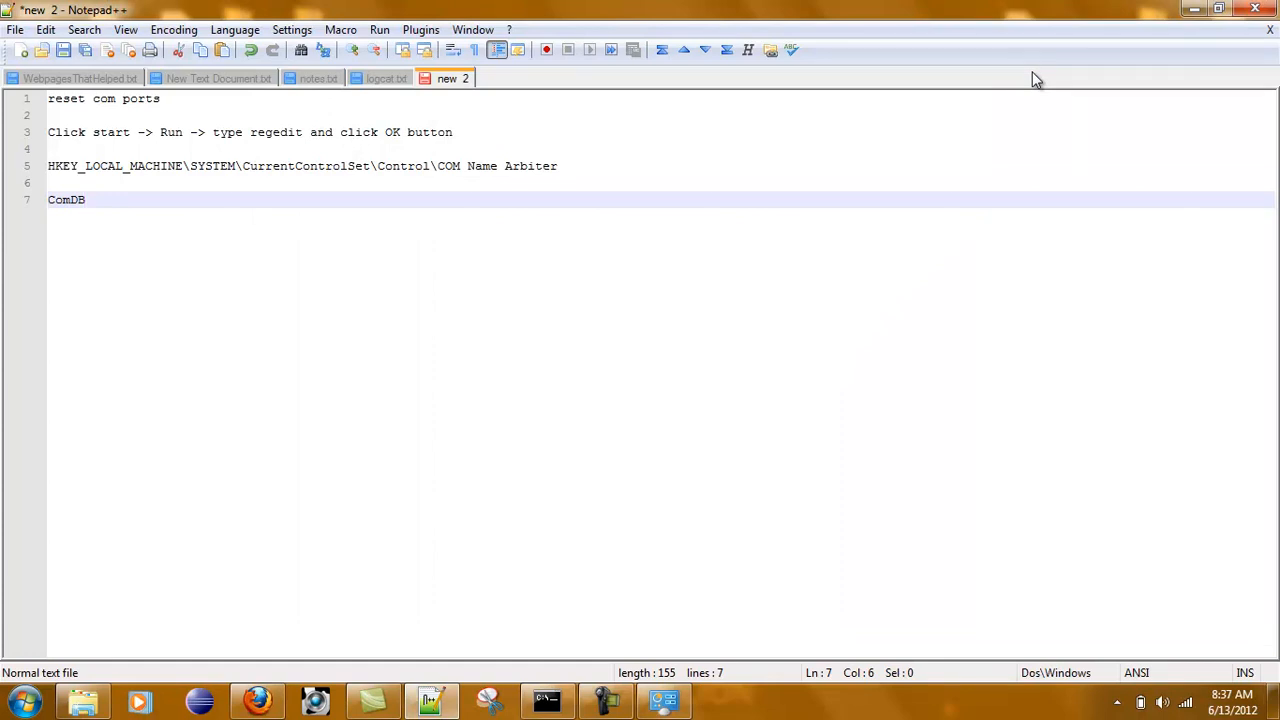
pyautogui.moveTo(822, 374)
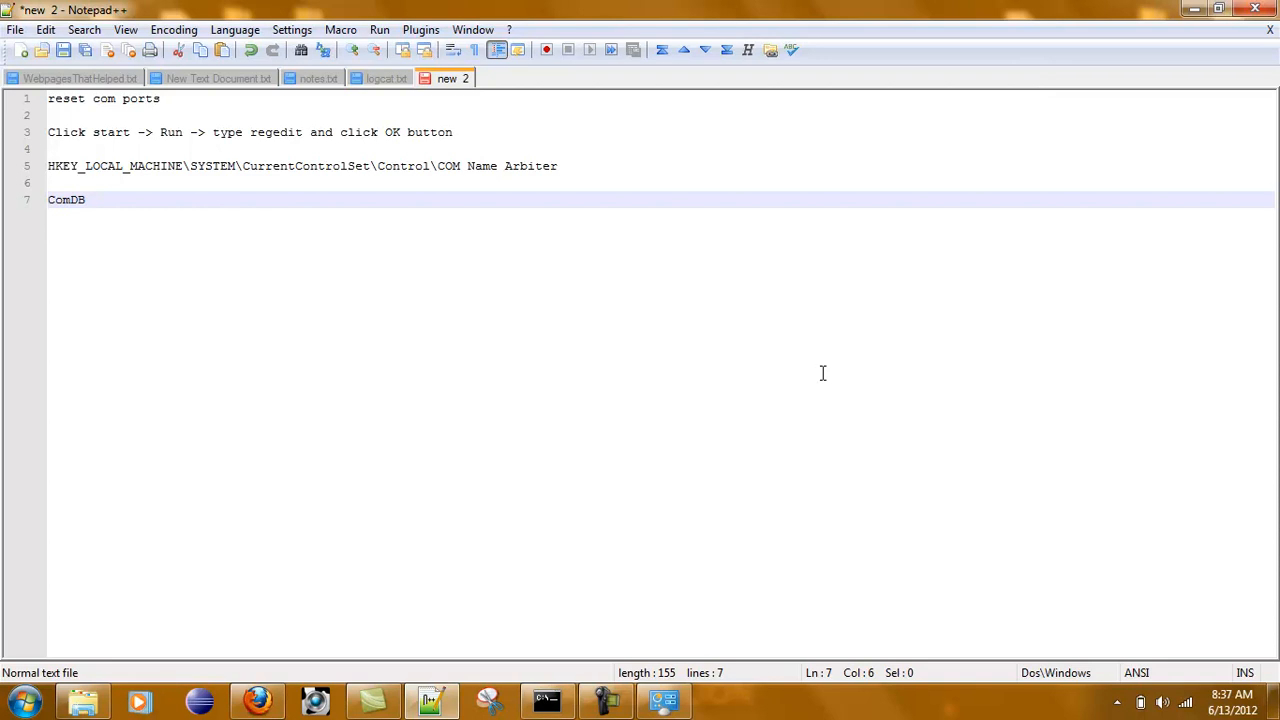
pyautogui.click(664, 700)
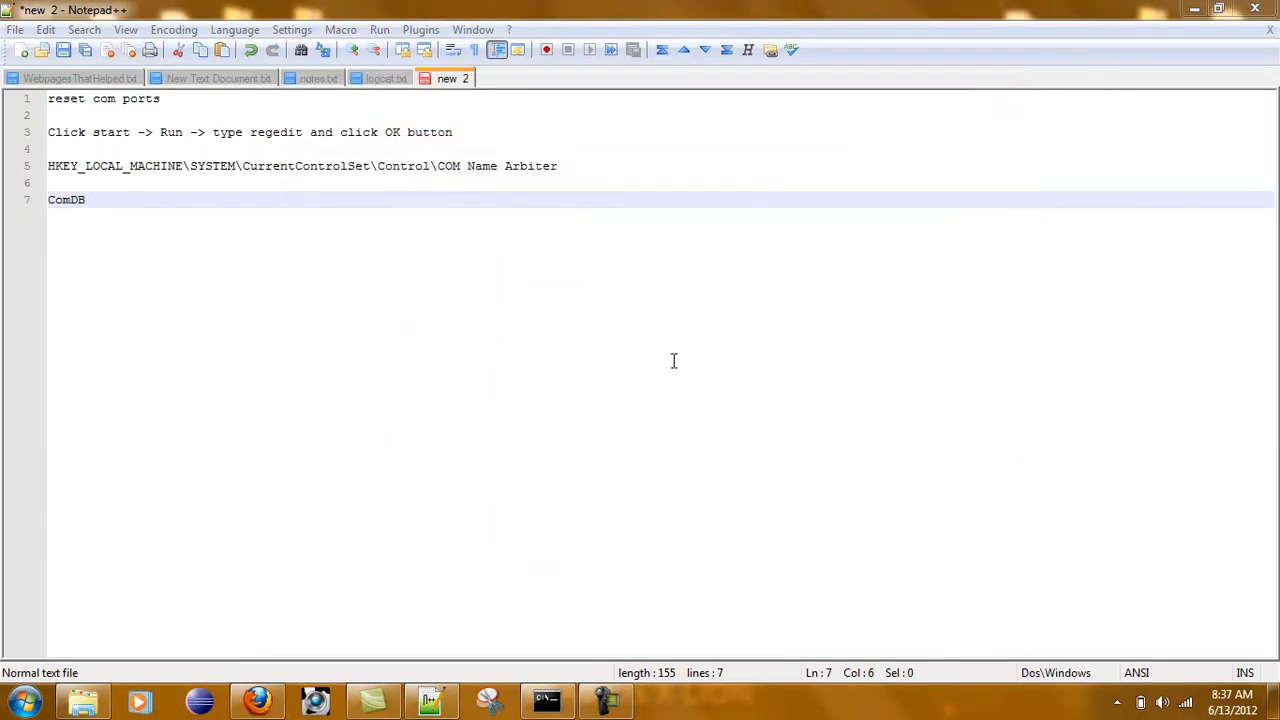
pyautogui.moveTo(568, 472)
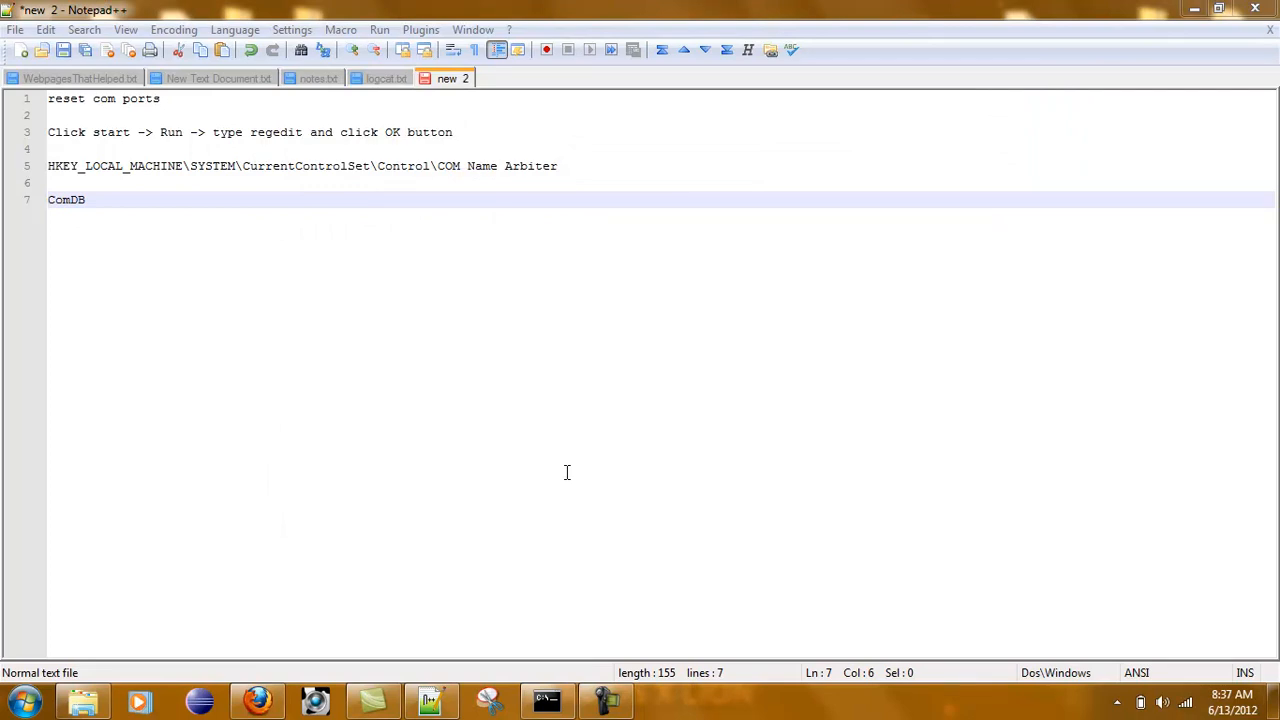
pyautogui.write('regedit')
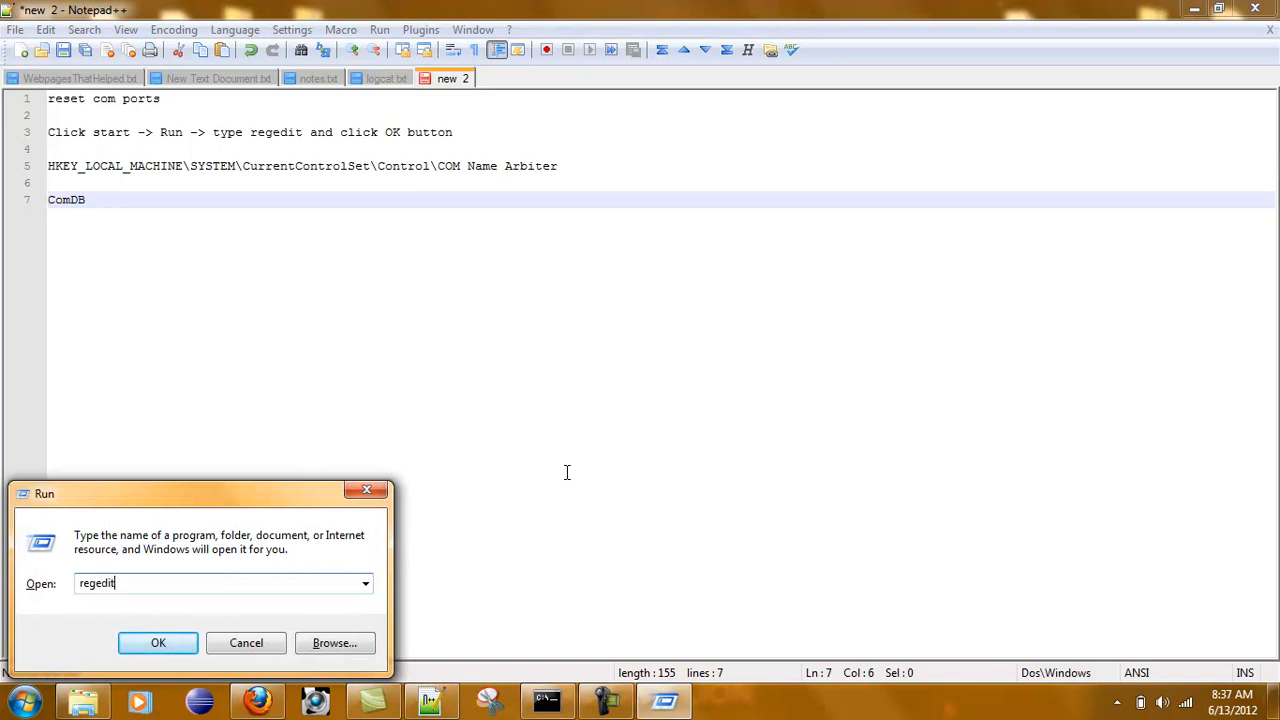
# Launch regedit from the Run dialog and reach the COM Name Arbiter key.
pyautogui.click(158, 642)
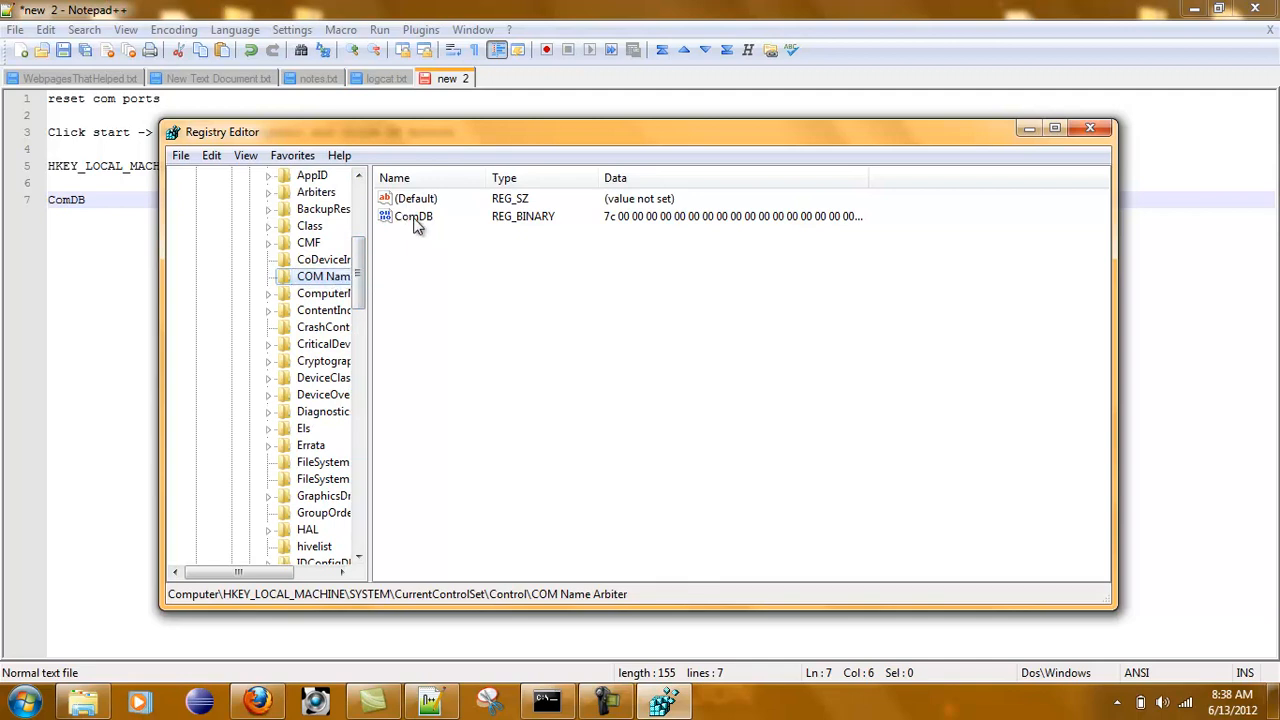
# Empty the ComDB binary value's data and confirm the change.
pyautogui.doubleClick(412, 216)
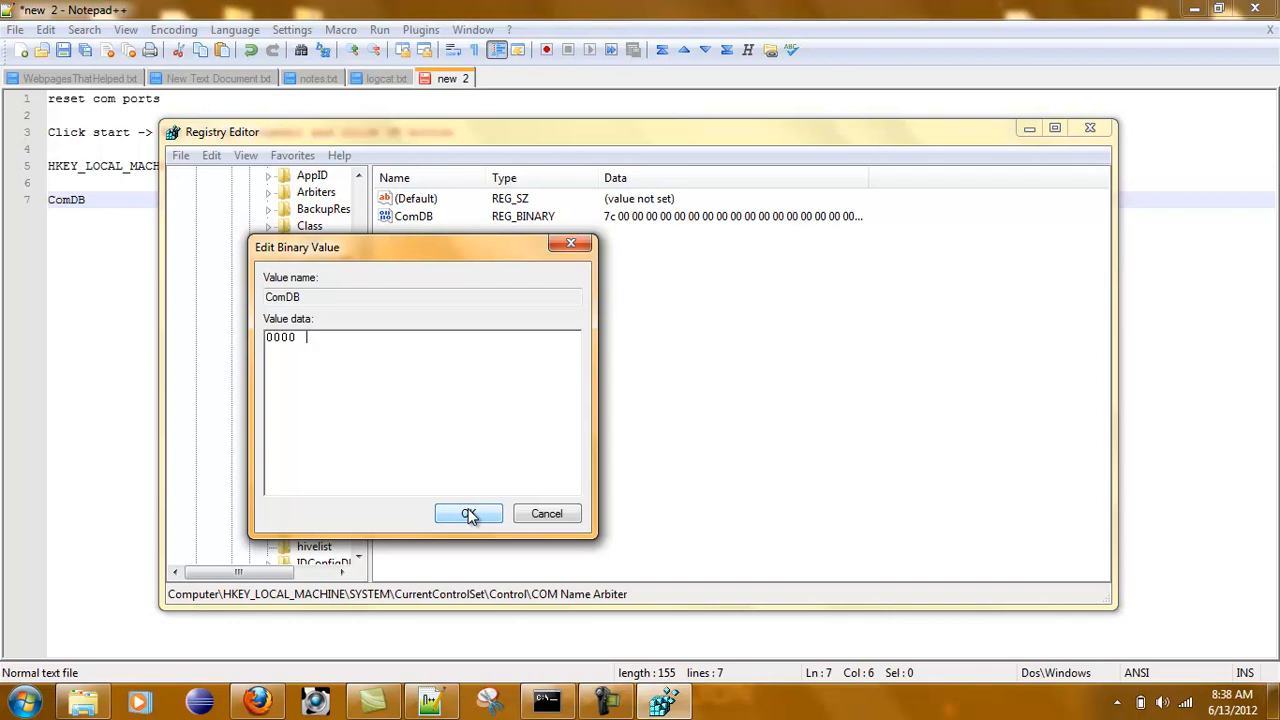
pyautogui.click(468, 512)
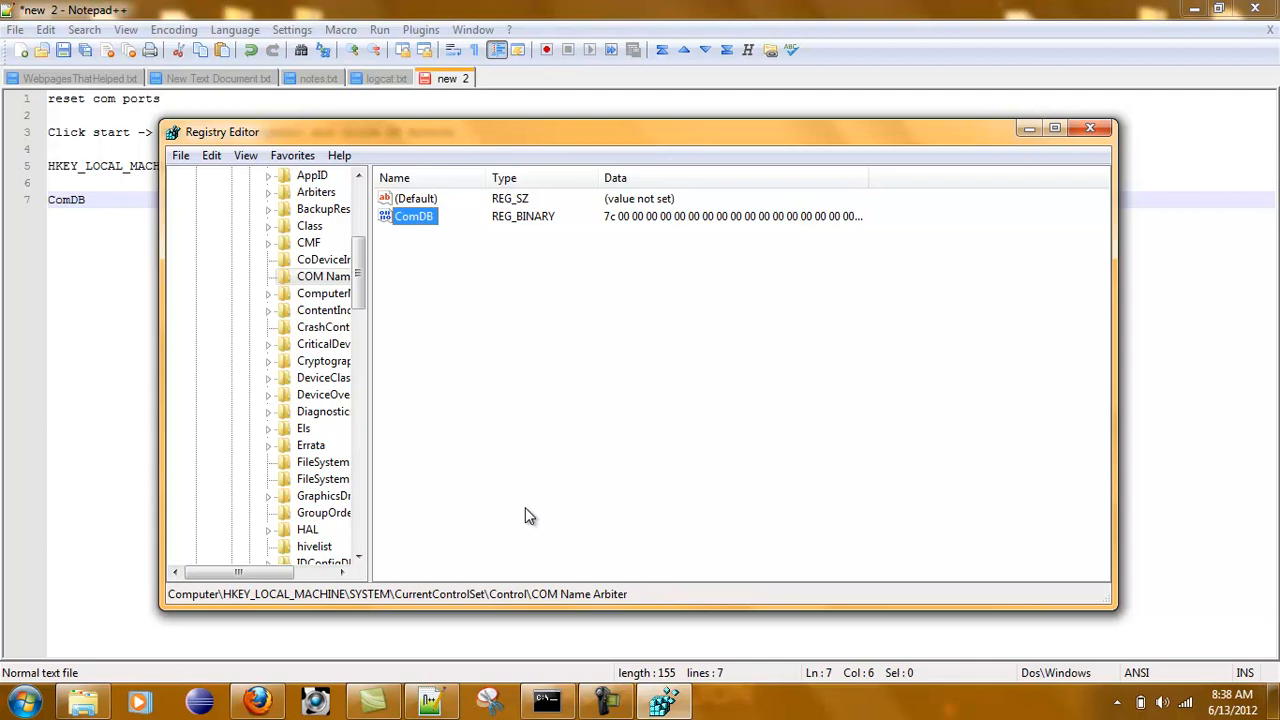
pyautogui.moveTo(378, 308)
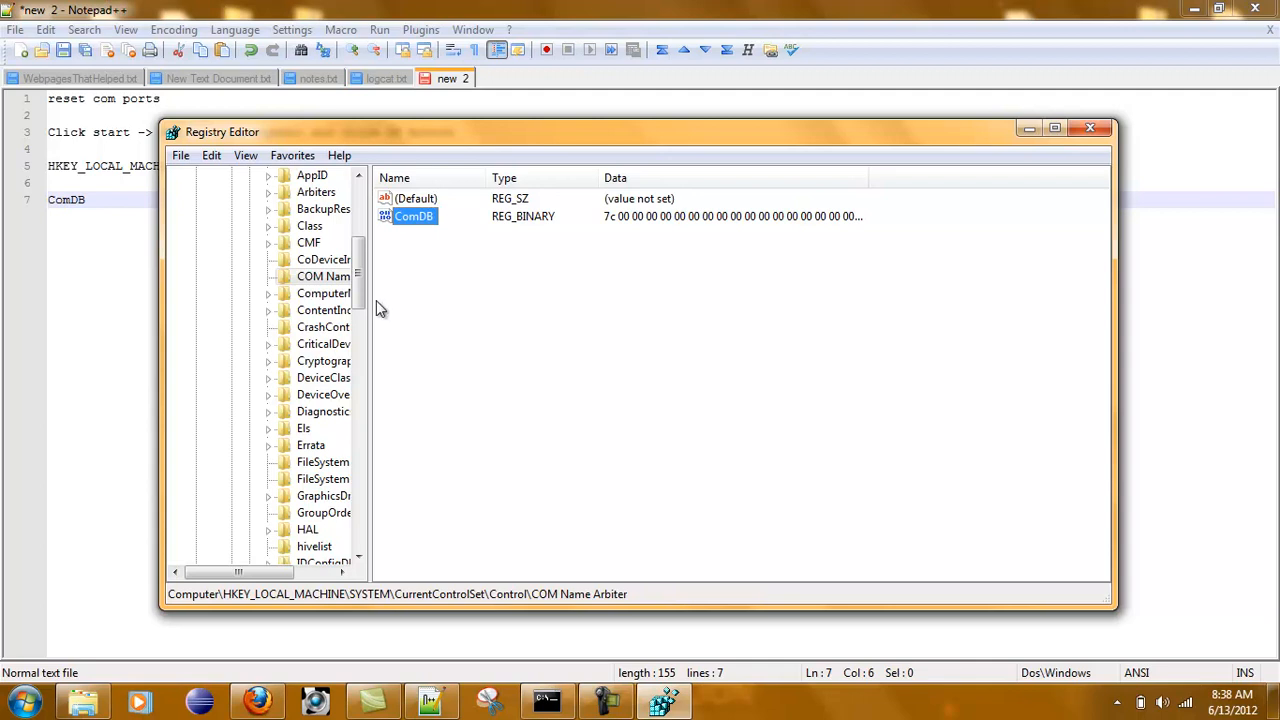
# Export the COM Name Arbiter key to comnameexport.reg in Documents, overwriting the existing file.
pyautogui.rightClick(324, 276)
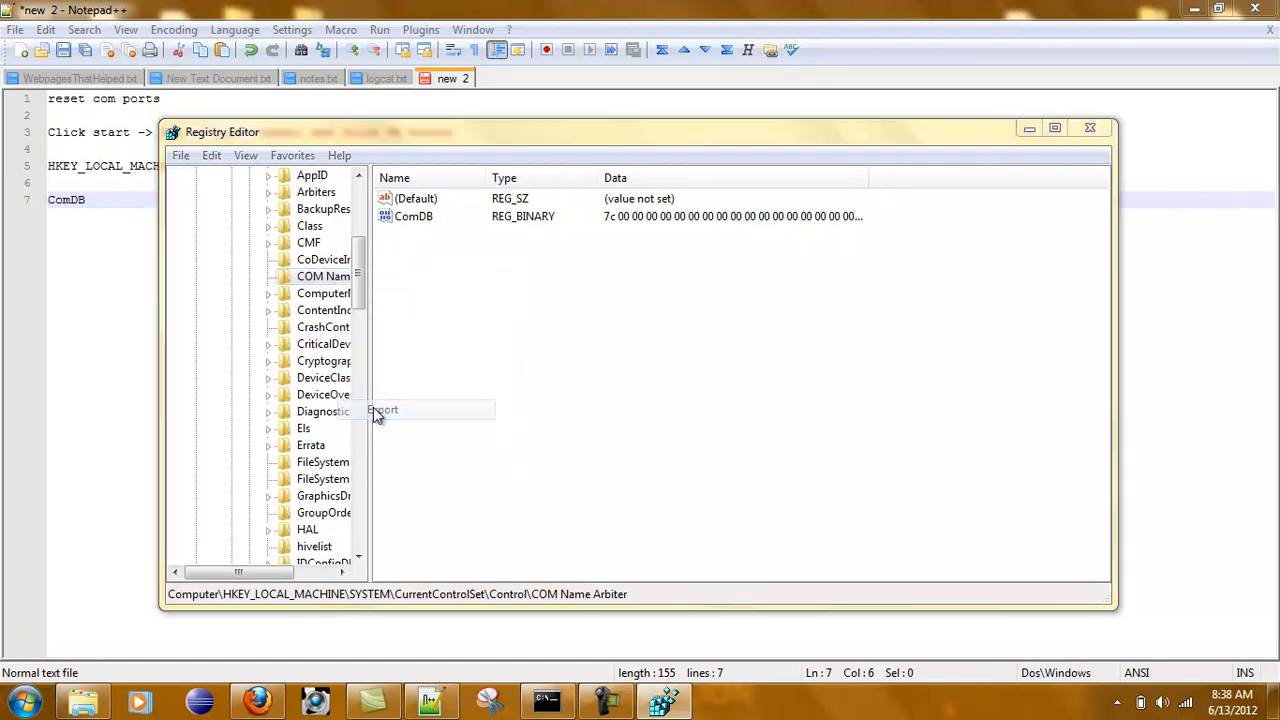
pyautogui.click(382, 410)
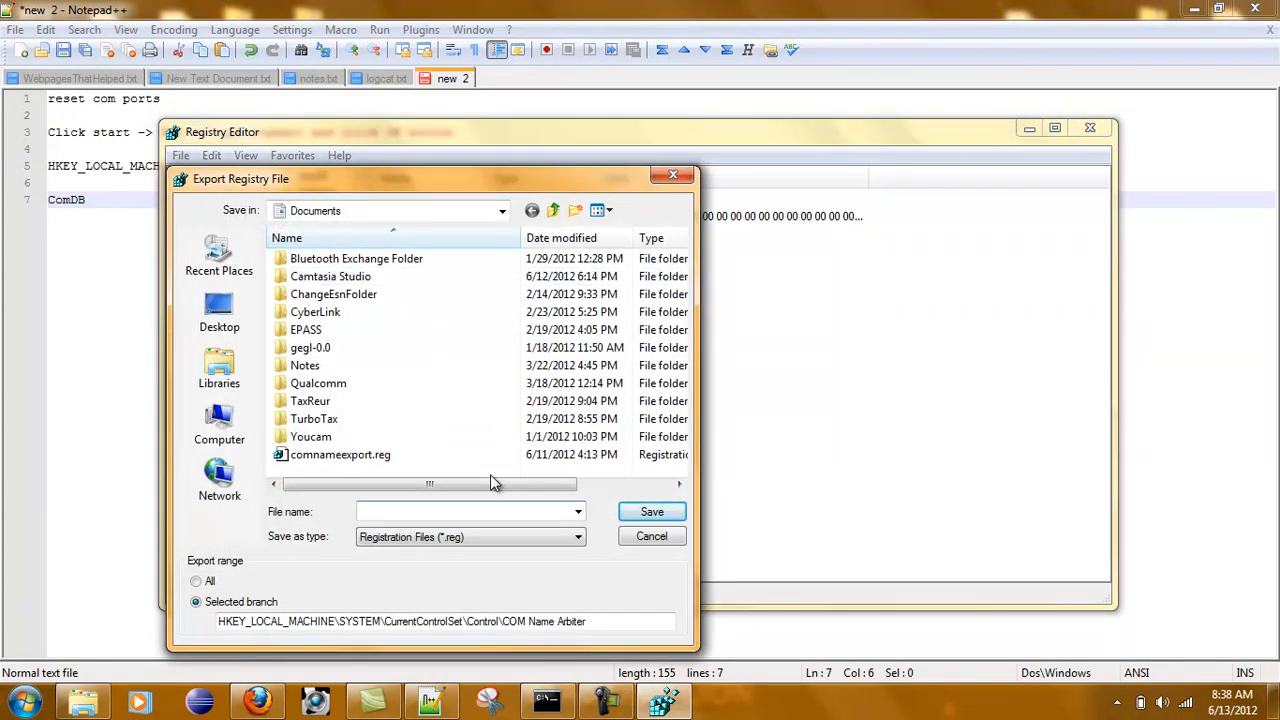
pyautogui.moveTo(340, 454)
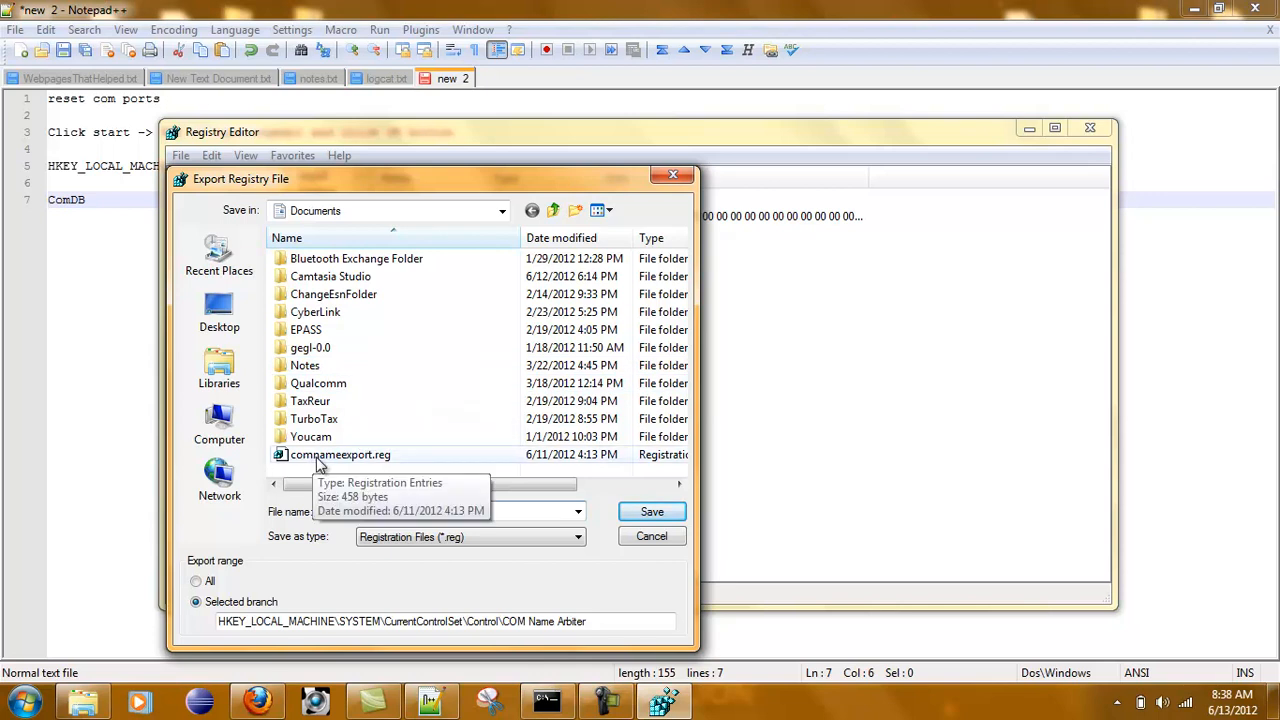
pyautogui.click(340, 454)
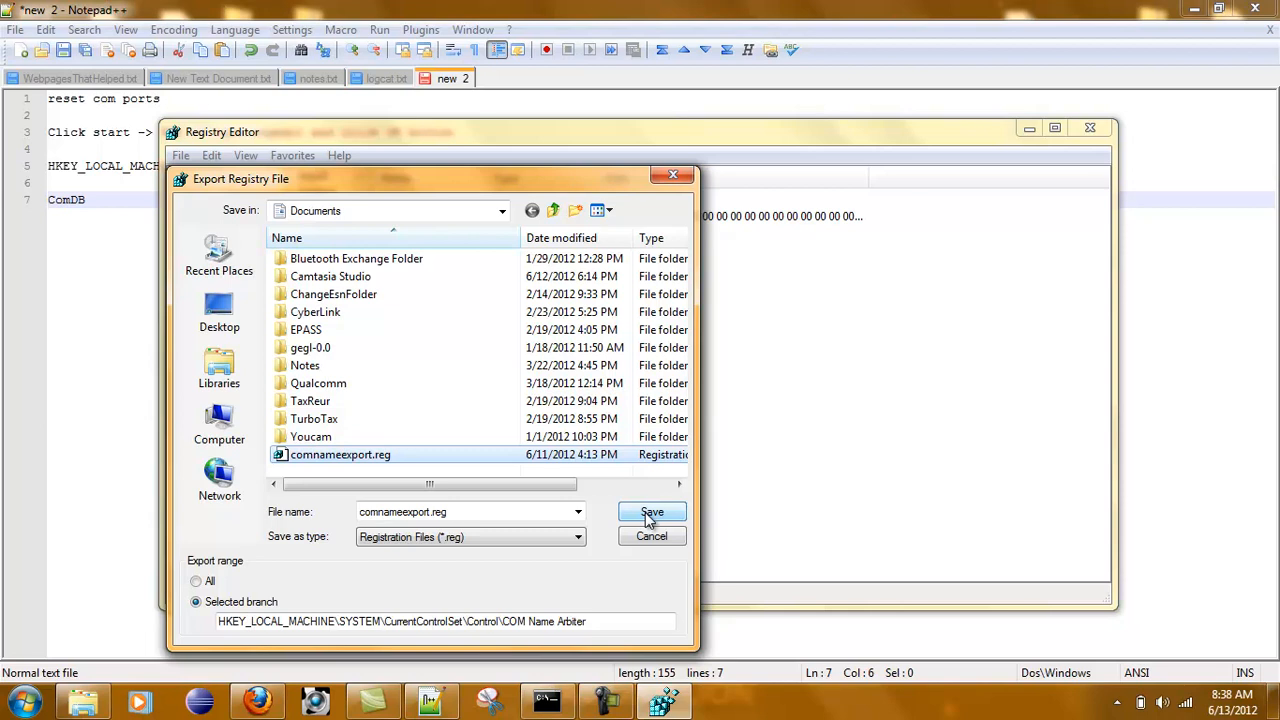
pyautogui.click(652, 512)
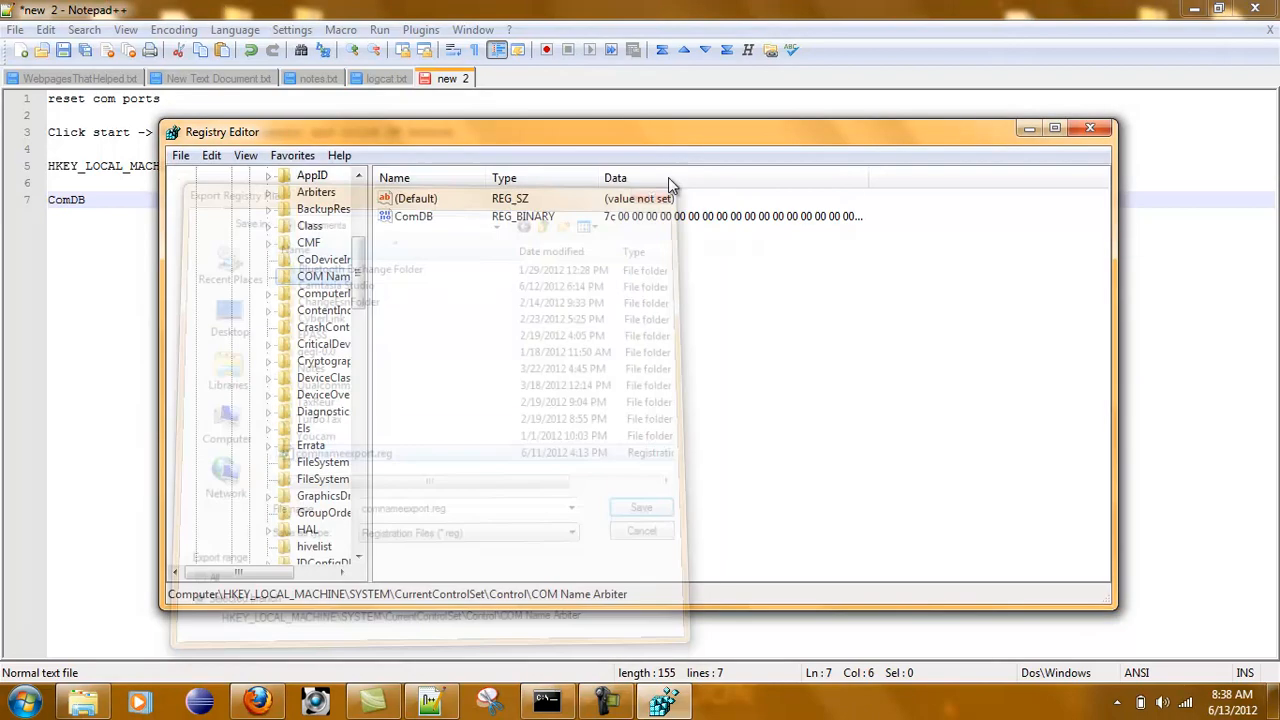
pyautogui.click(640, 530)
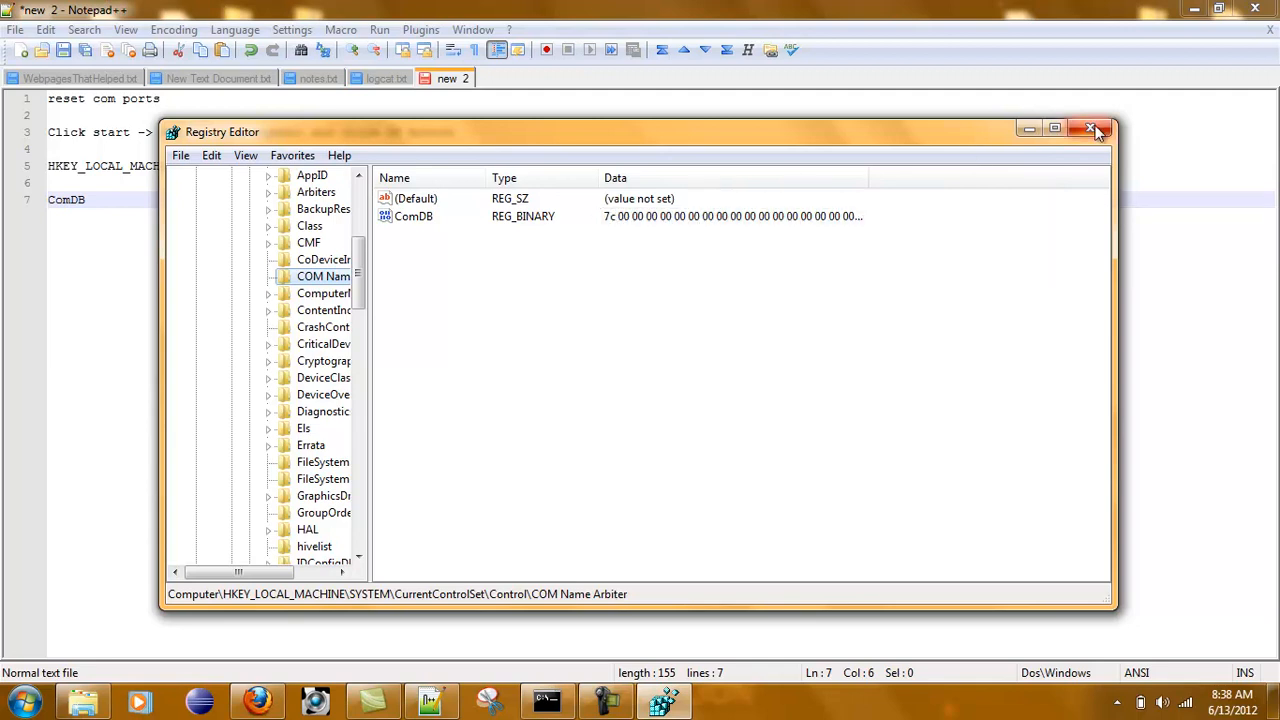
# Close Registry Editor to return to the Notepad++ notes.
pyautogui.click(1096, 130)
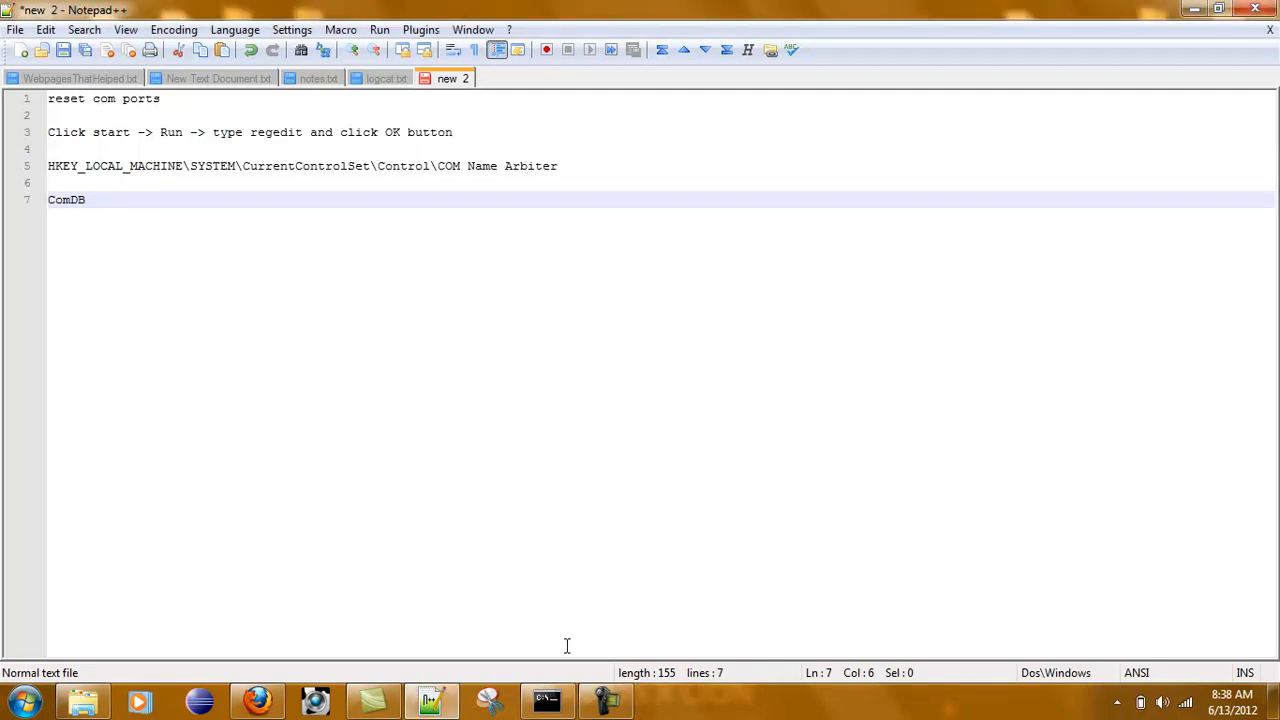